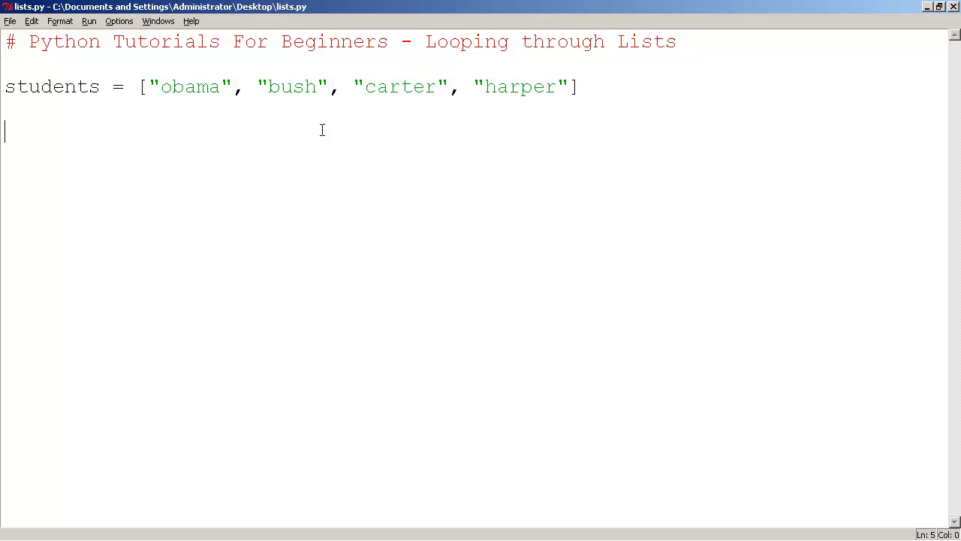
# Type a for loop over range(4) whose indented body prints students[i]
pyautogui.write('for i in')
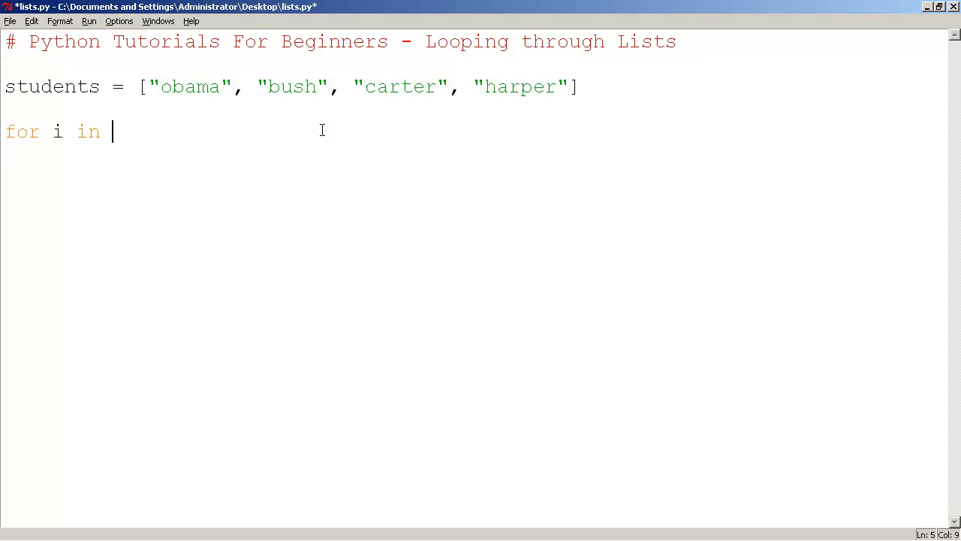
pyautogui.write('range(')
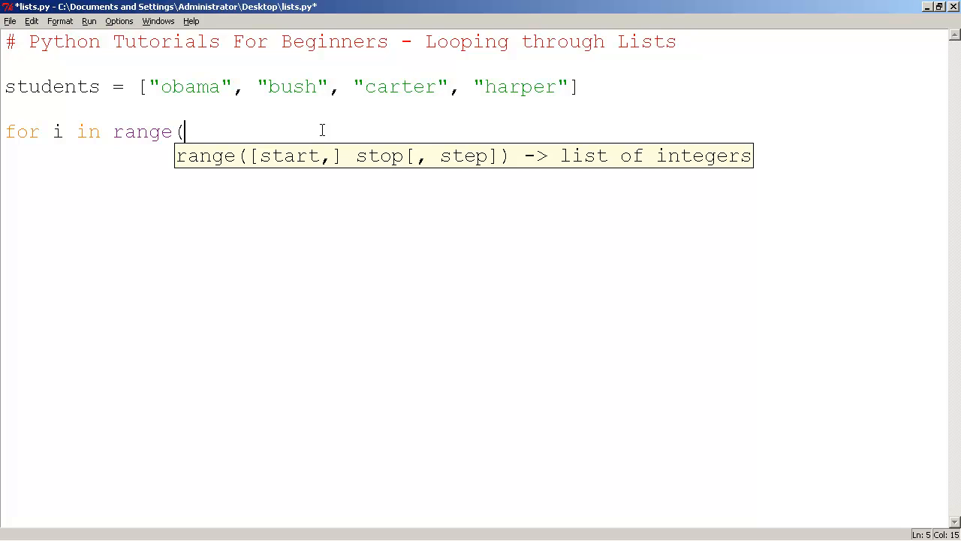
pyautogui.write('4)')
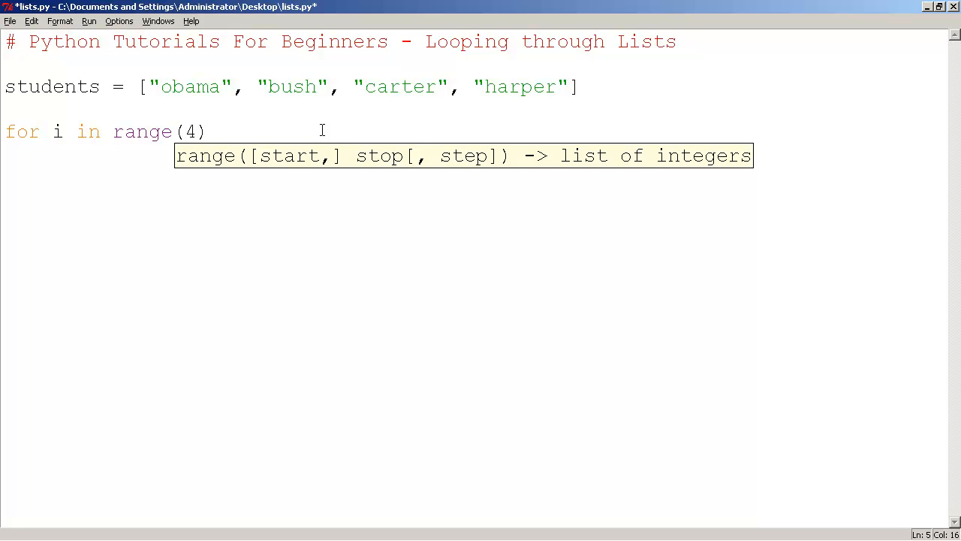
pyautogui.write(':')
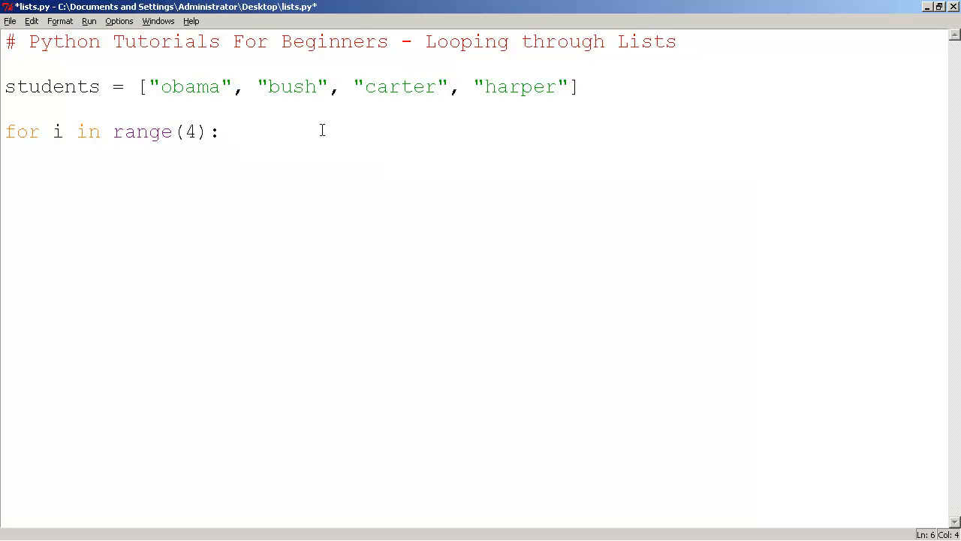
pyautogui.write('print')
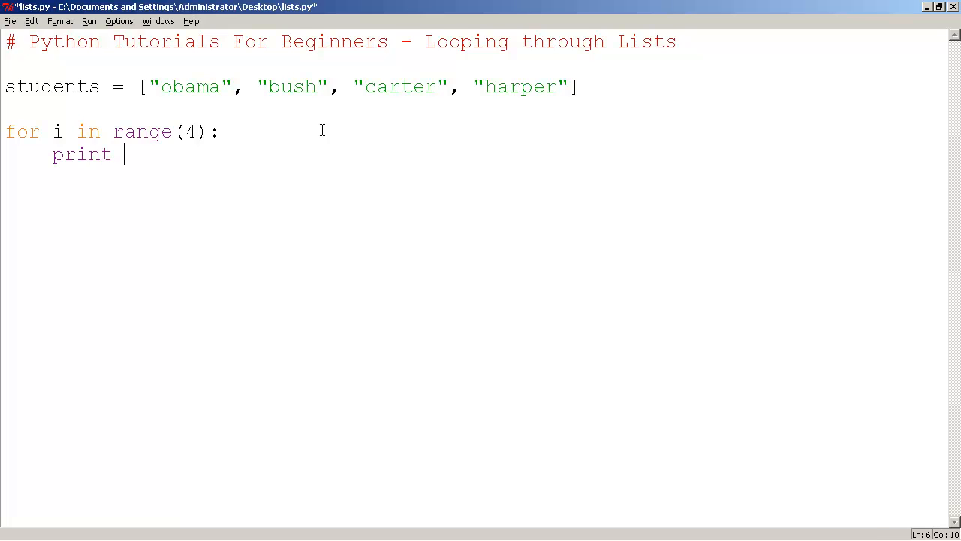
pyautogui.write('students[')
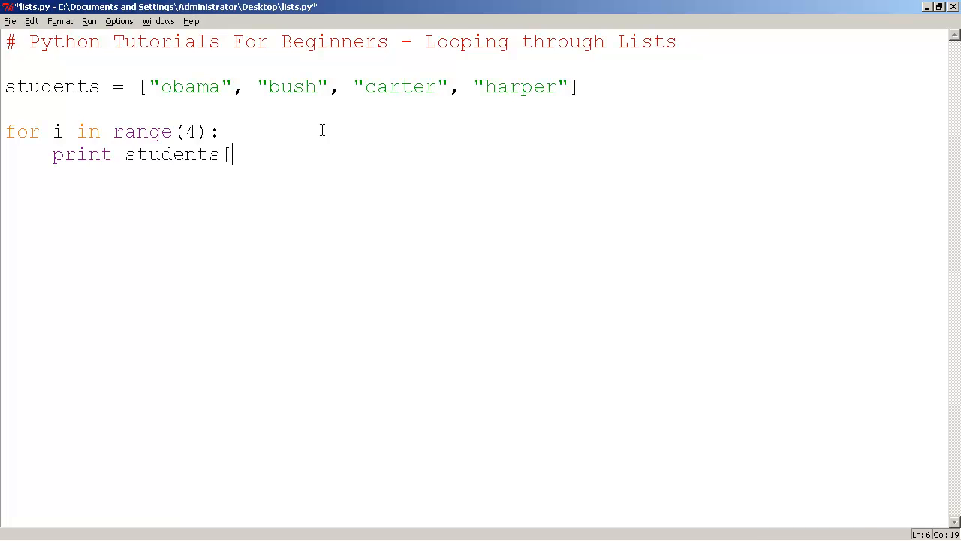
pyautogui.write('i]')
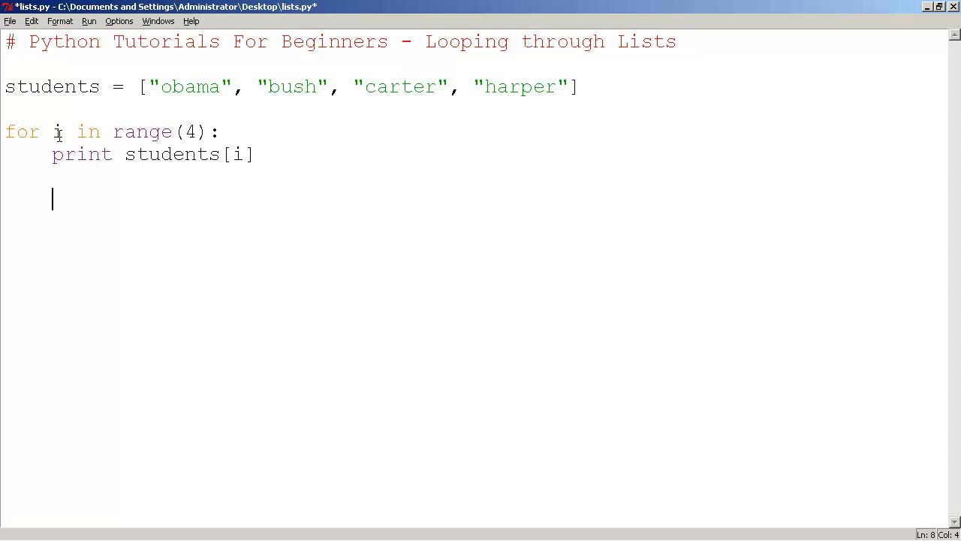
pyautogui.moveTo(134, 164)
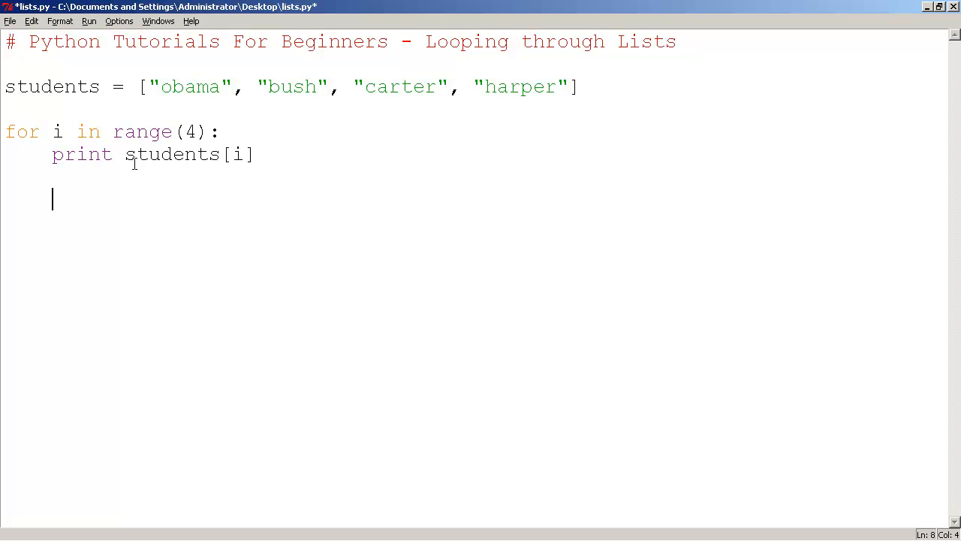
pyautogui.moveTo(168, 75)
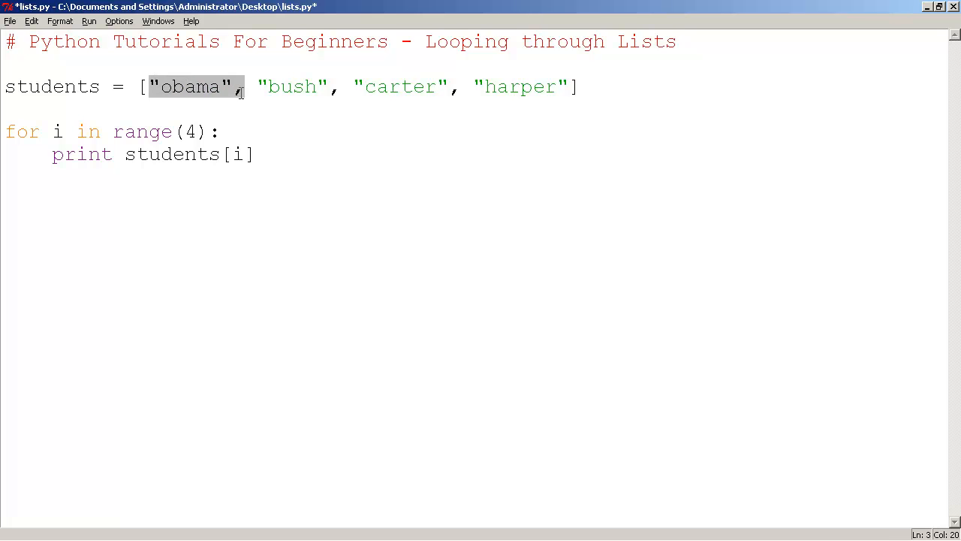
# Highlight the names bush and carter in the list, then save lists.py
pyautogui.doubleClick(287, 86)
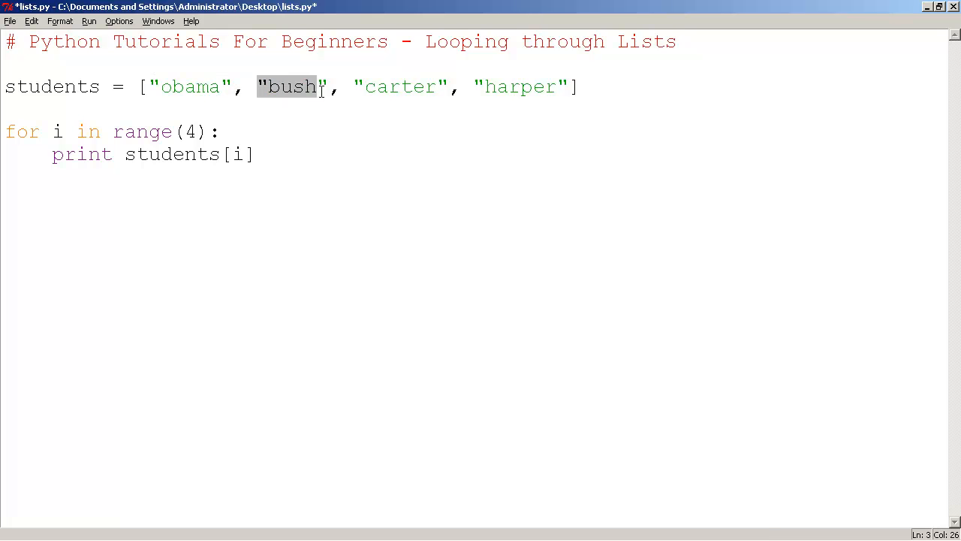
pyautogui.doubleClick(401, 87)
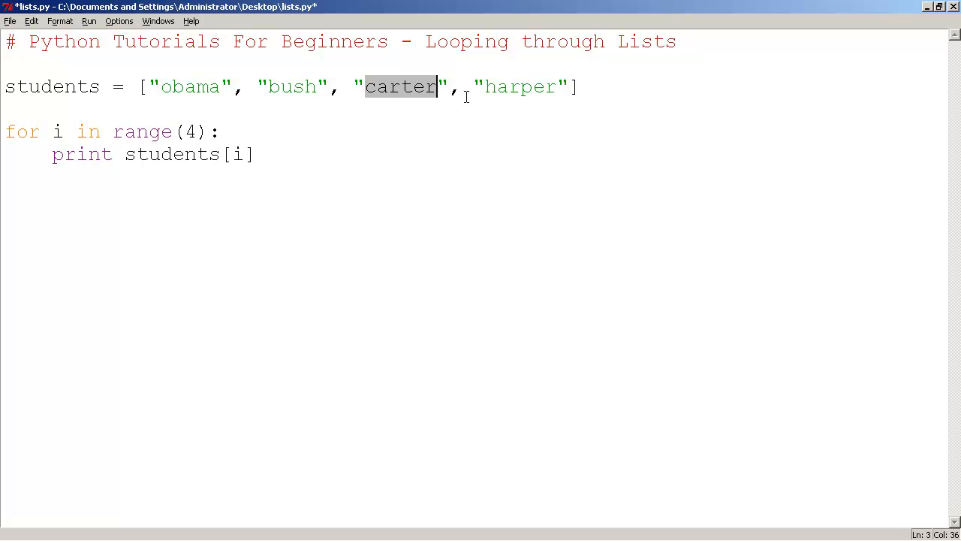
pyautogui.click(256, 154)
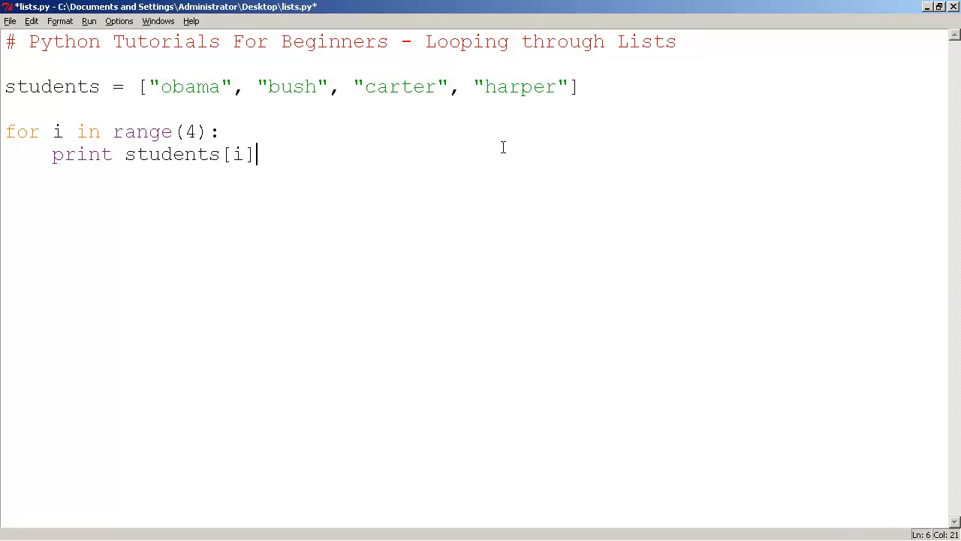
pyautogui.press('ctrl+s')
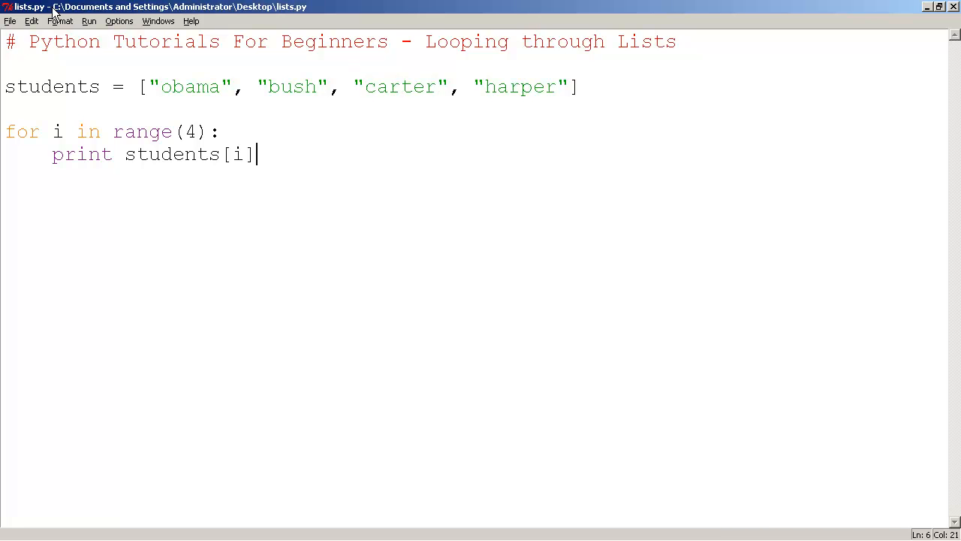
# Run lists.py with Run Module to print the four names in the shell
pyautogui.click(89, 20)
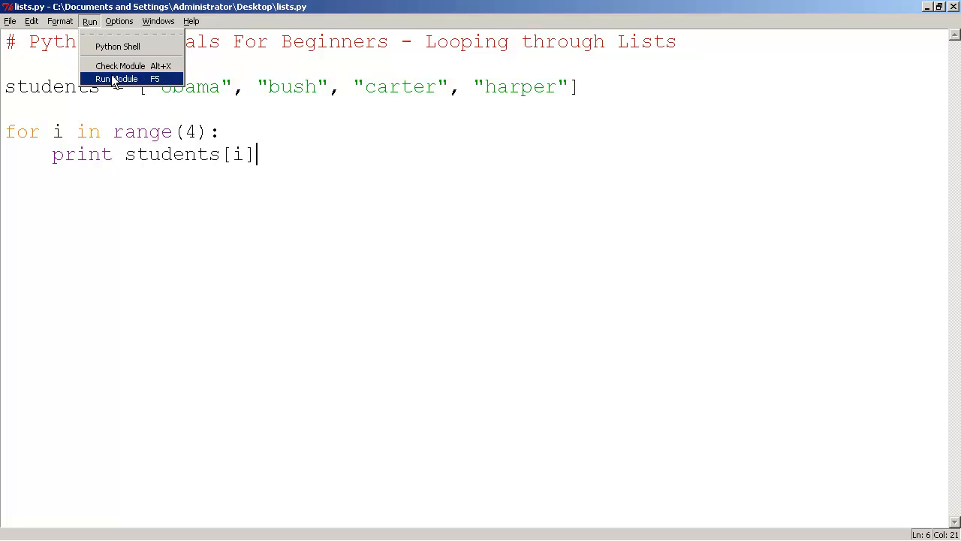
pyautogui.click(116, 79)
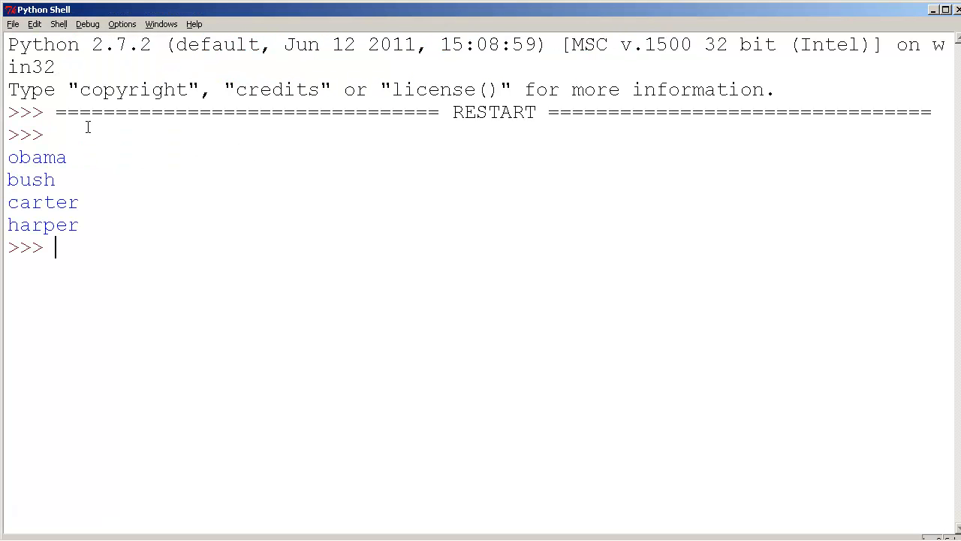
pyautogui.moveTo(85, 268)
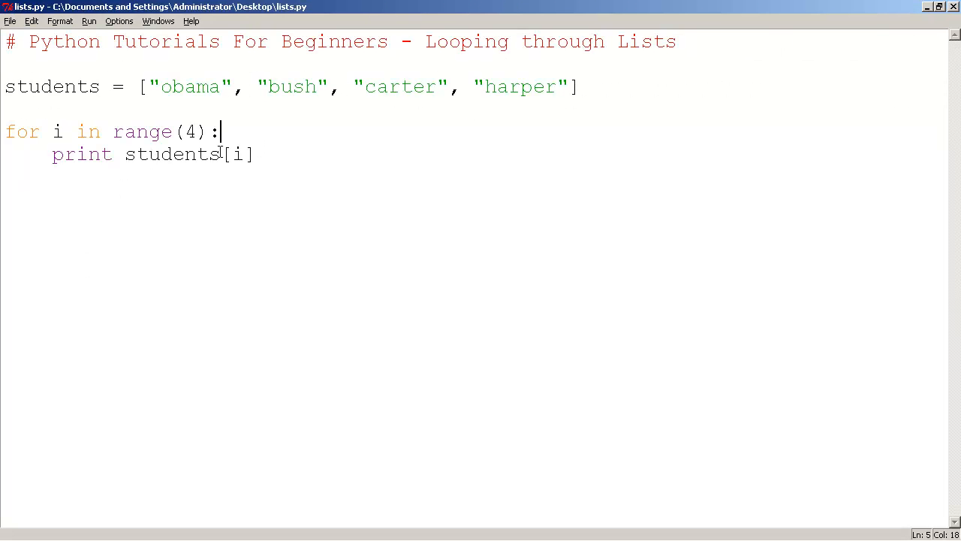
# Replace the loop with four print lines for students[0] through students[3]
pyautogui.moveTo(218, 132); pyautogui.dragTo(4, 177)
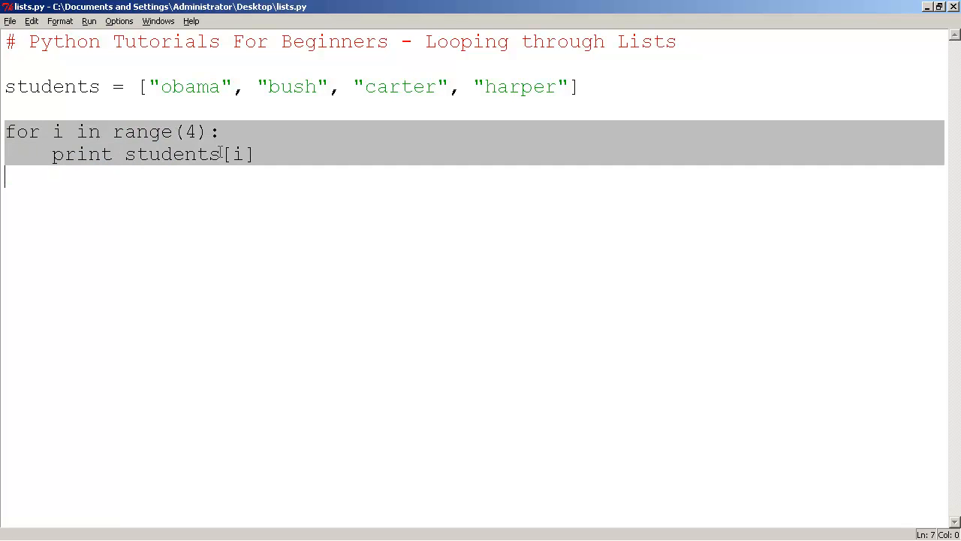
pyautogui.press('Delete')
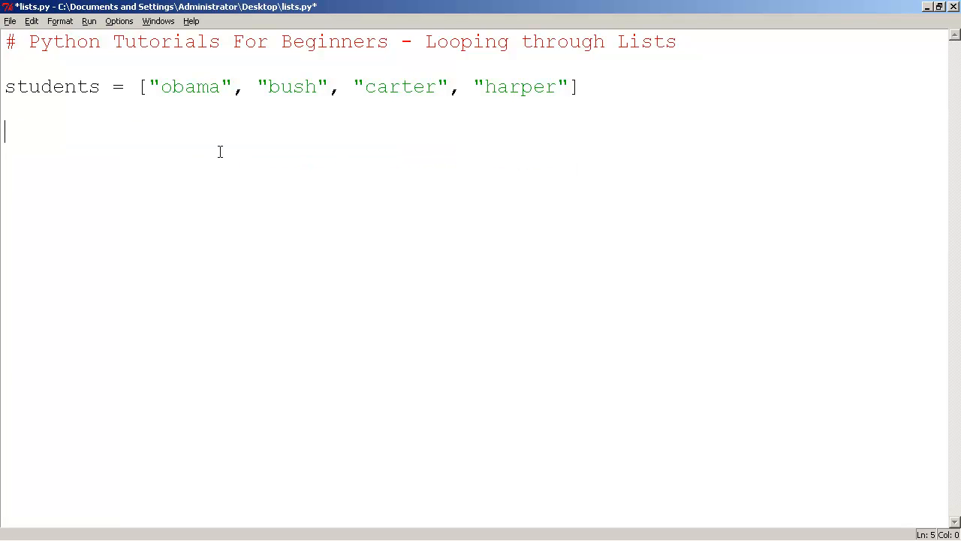
pyautogui.write('print')
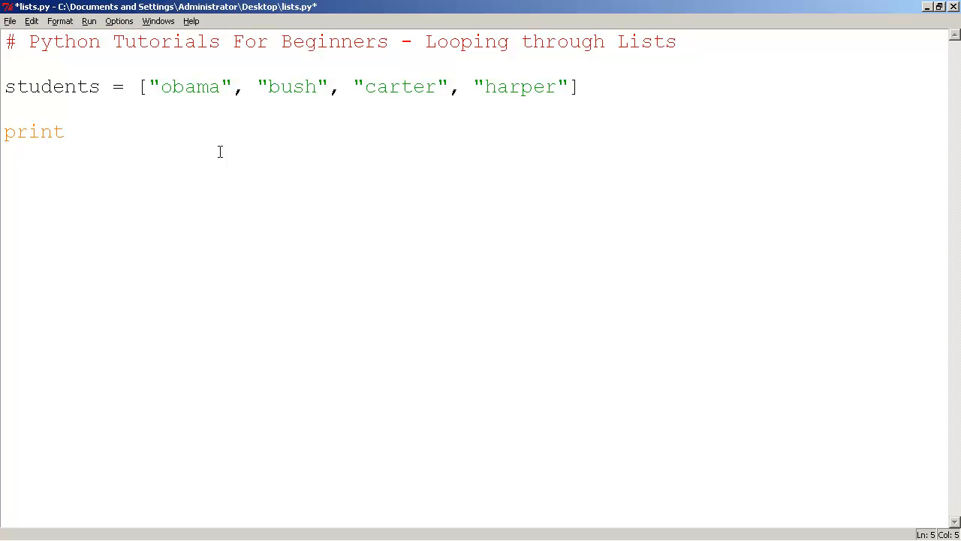
pyautogui.write('studen')
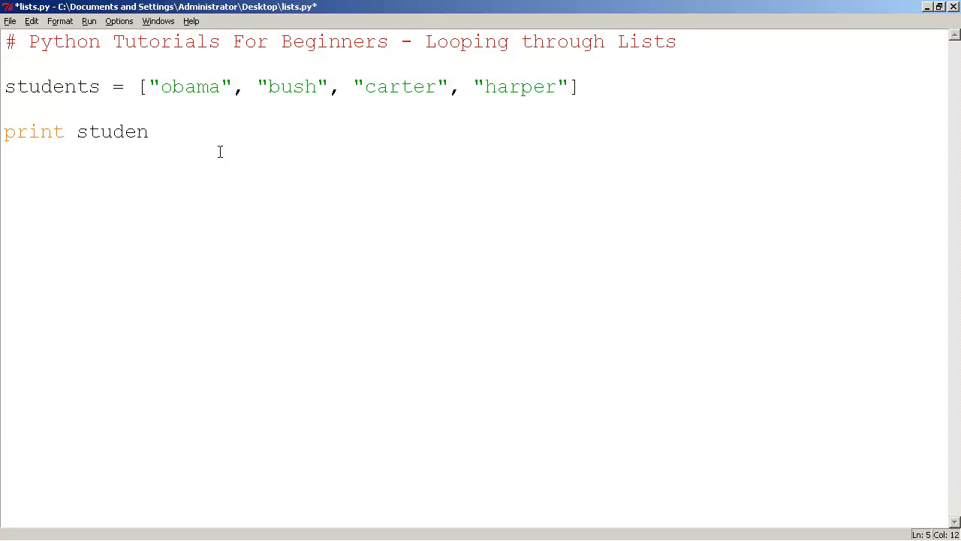
pyautogui.write('ts[0]')
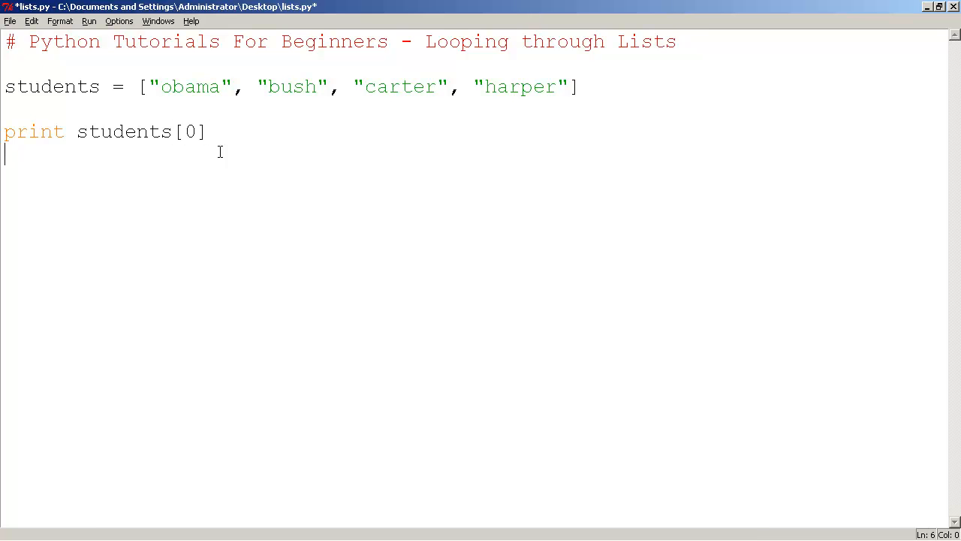
pyautogui.write('print')
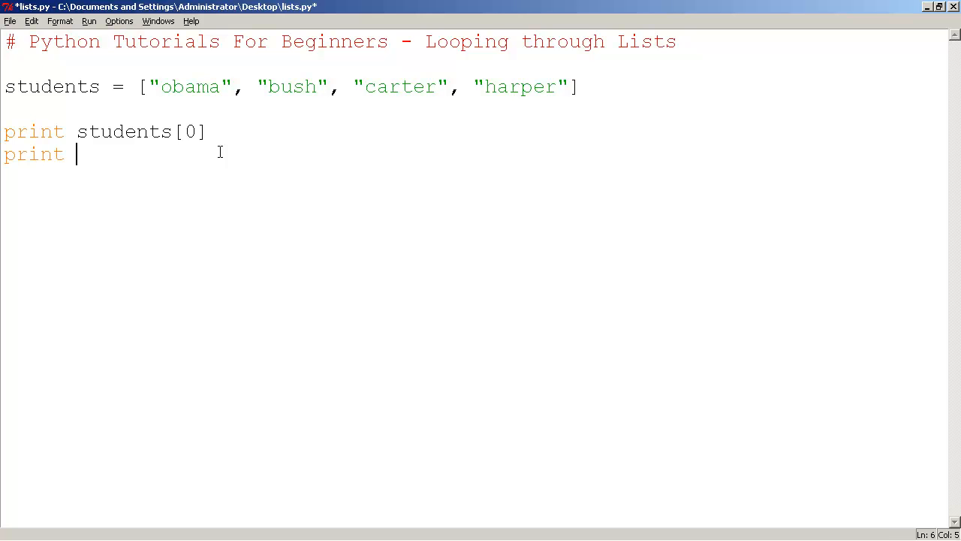
pyautogui.write('students[1')
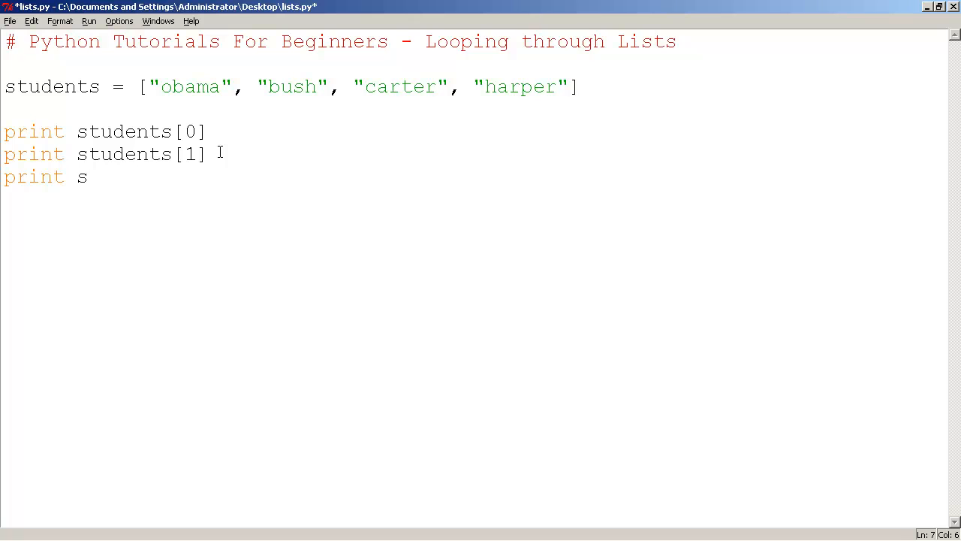
pyautogui.write('tudents[2]')
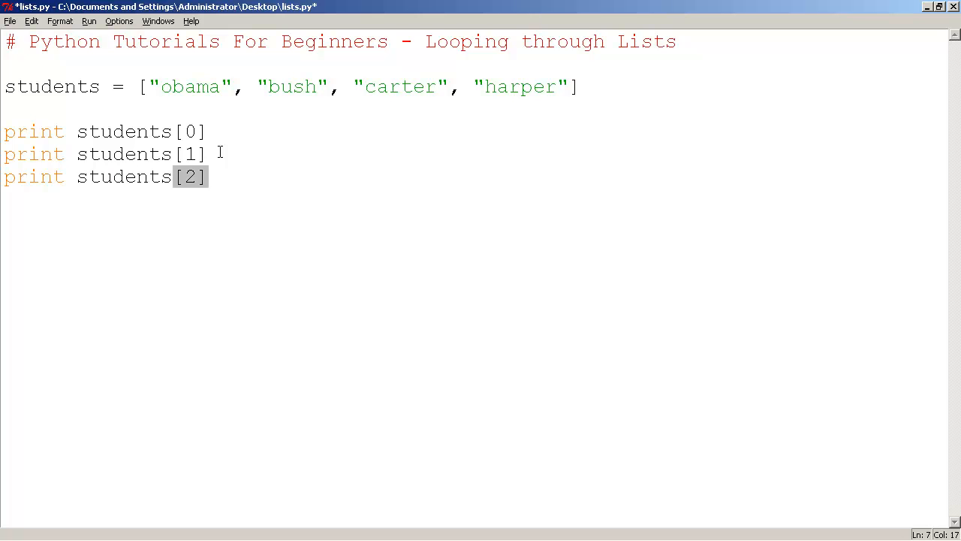
pyautogui.write('print stude')
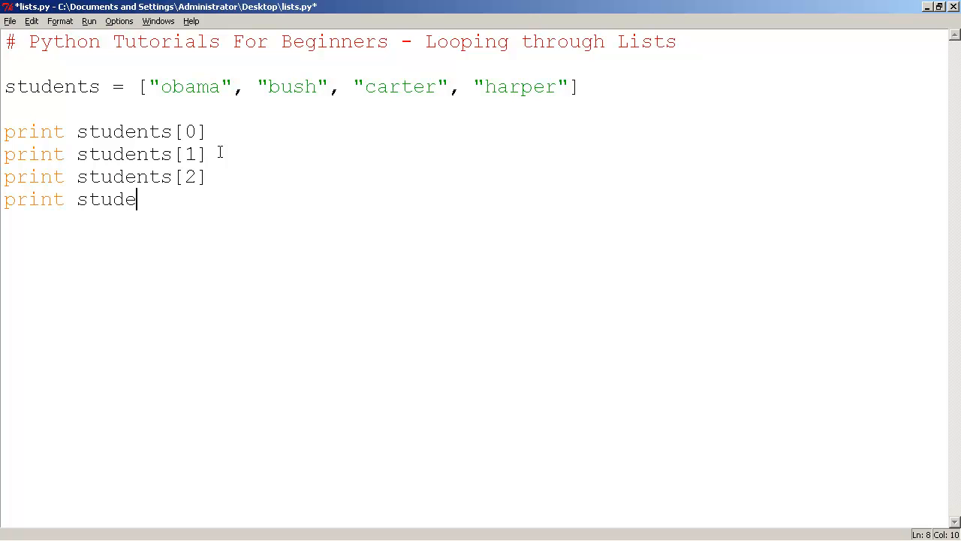
pyautogui.write('nts[3]')
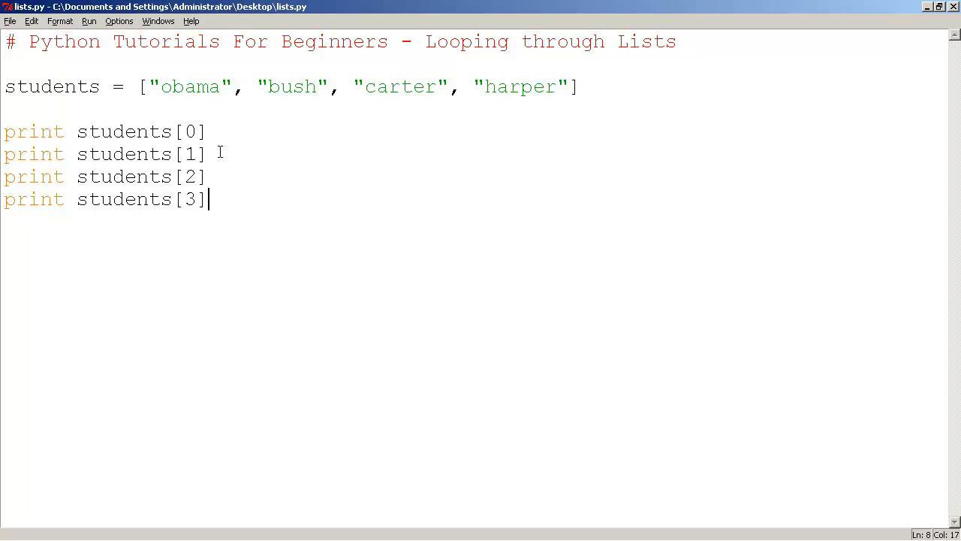
# Run the revised script again with Run Module
pyautogui.click(89, 21)
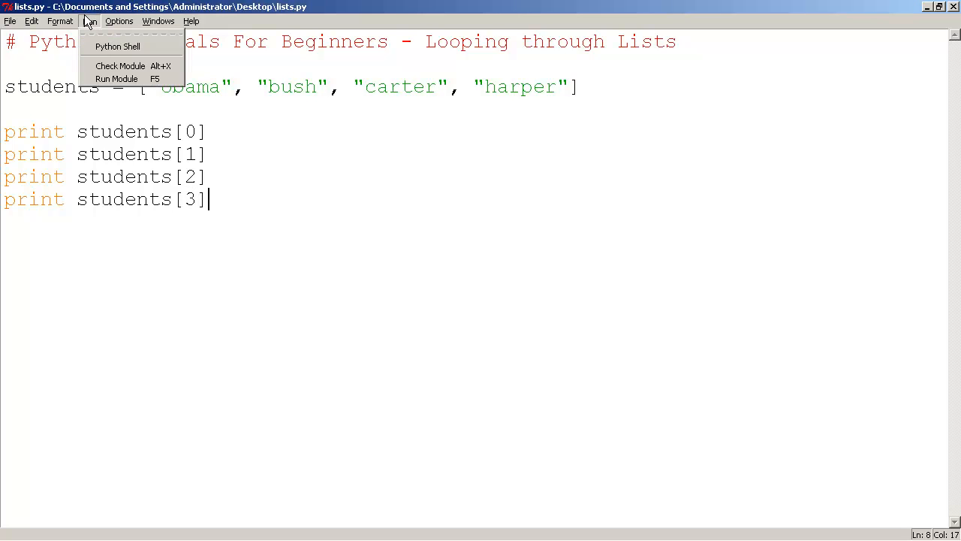
pyautogui.click(116, 79)
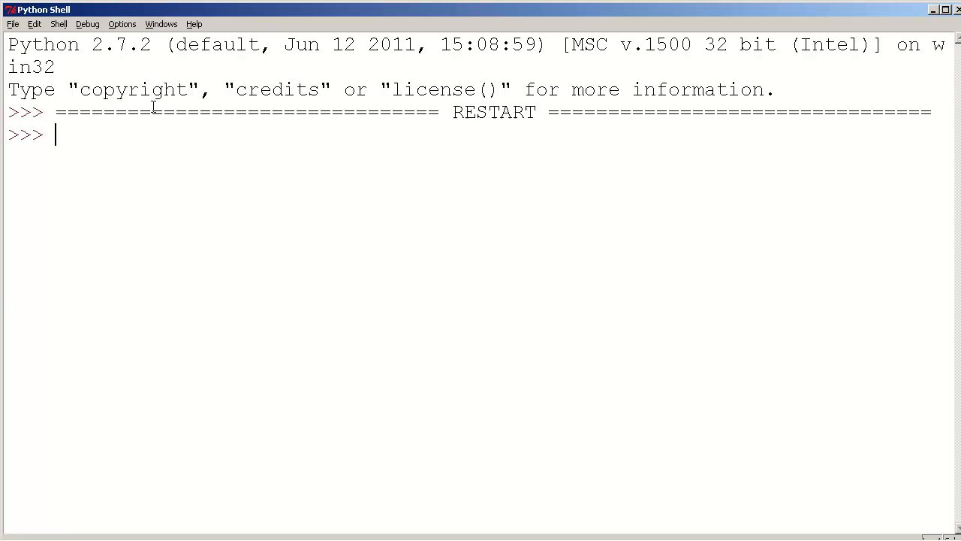
pyautogui.press('Return')
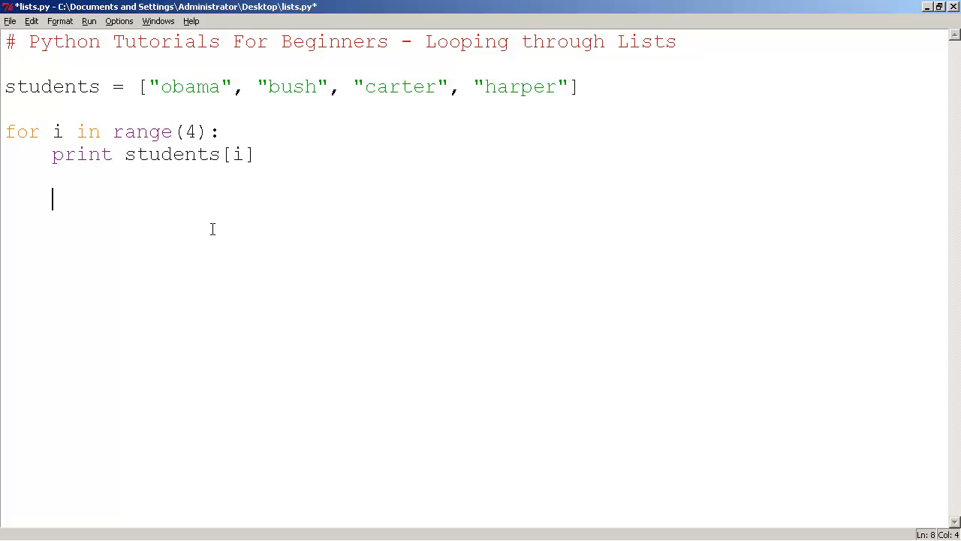
# Return to the editor at the print students[i] line, restoring the two-line loop
pyautogui.click(237, 154)
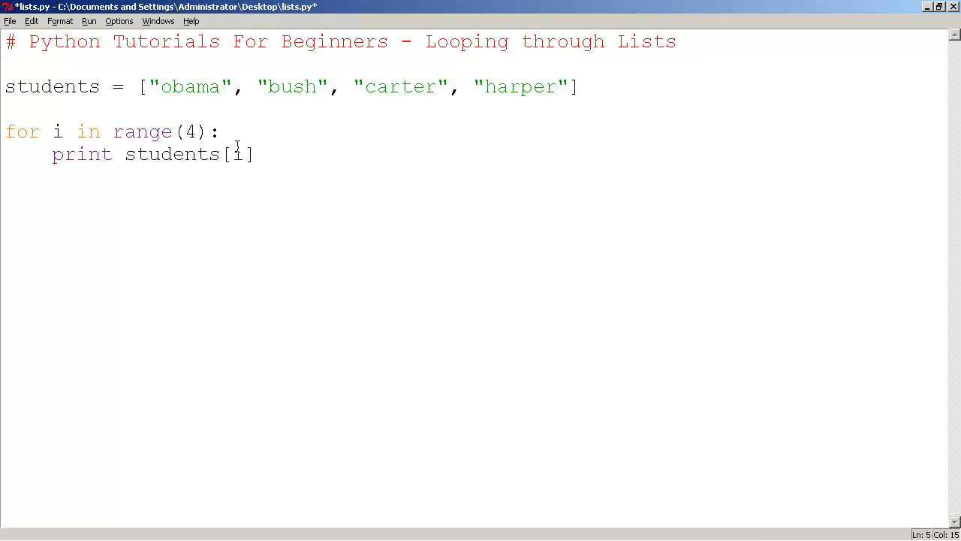
# Append "reagan" after harper as the fifth name in the students list
pyautogui.click(568, 86)
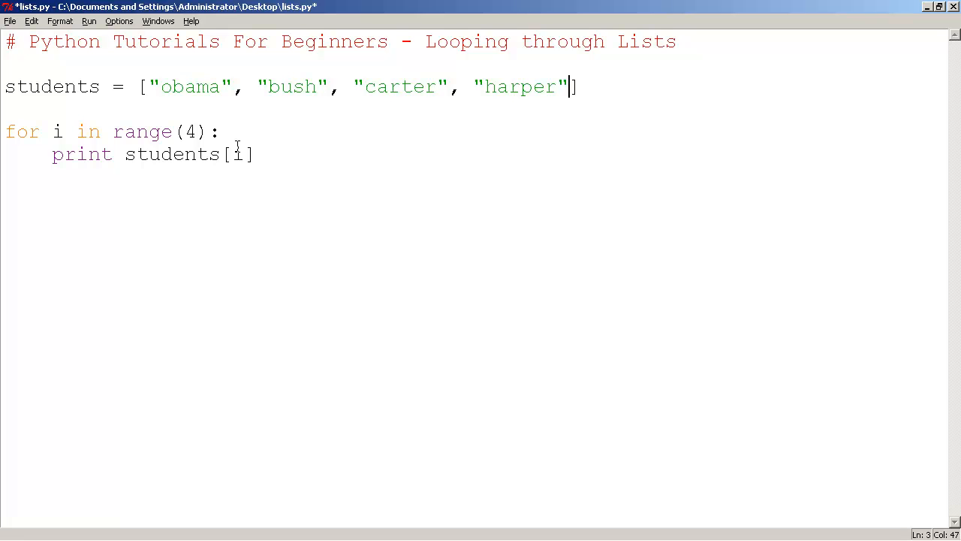
pyautogui.write(',')
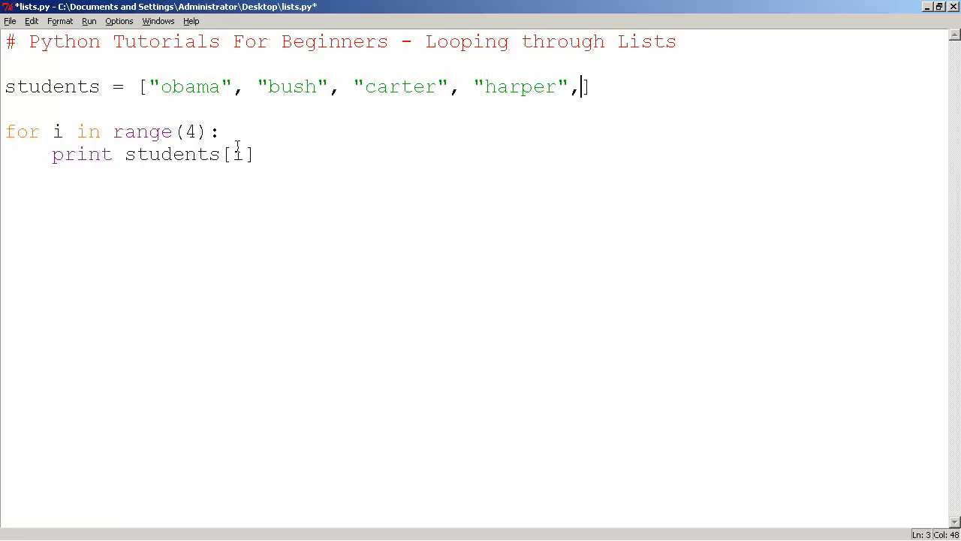
pyautogui.write('"')
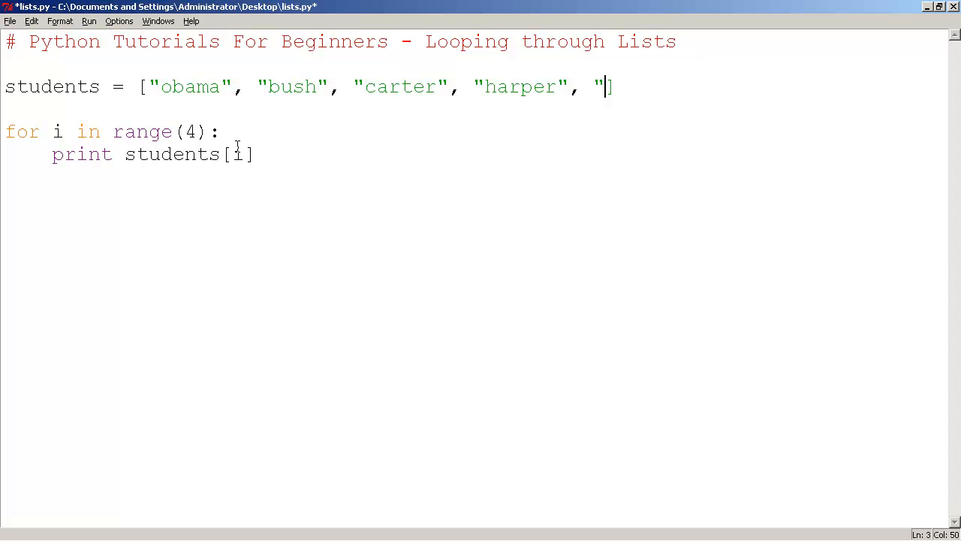
pyautogui.write('re')
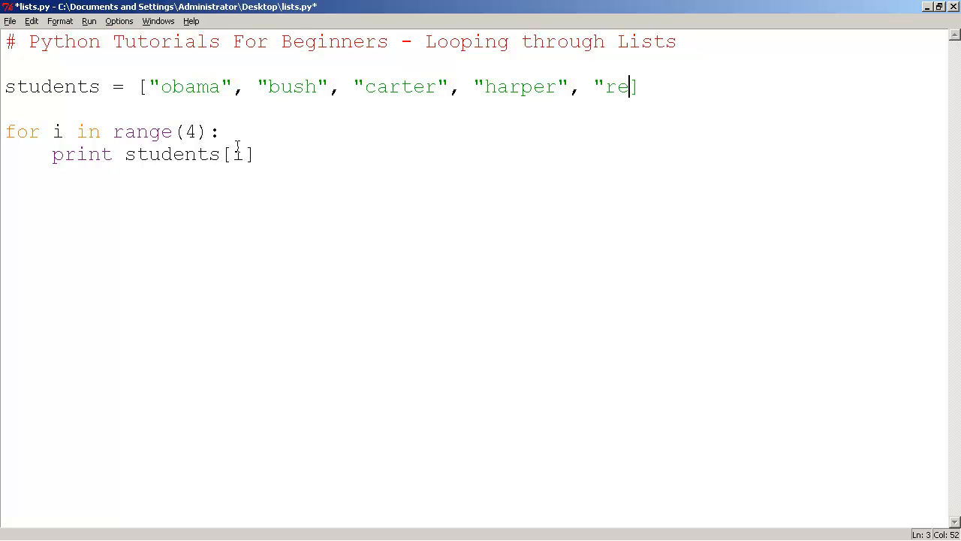
pyautogui.write('agan')
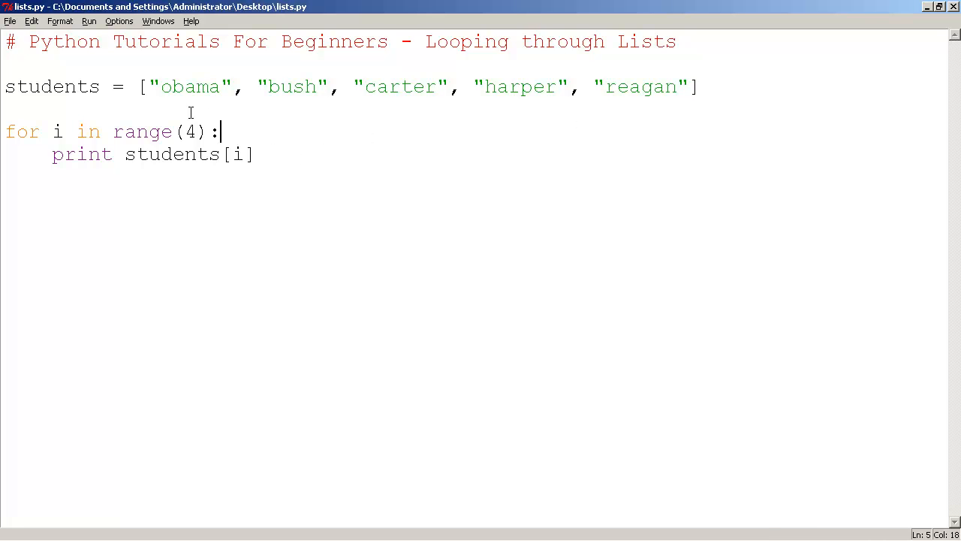
pyautogui.click(89, 21)
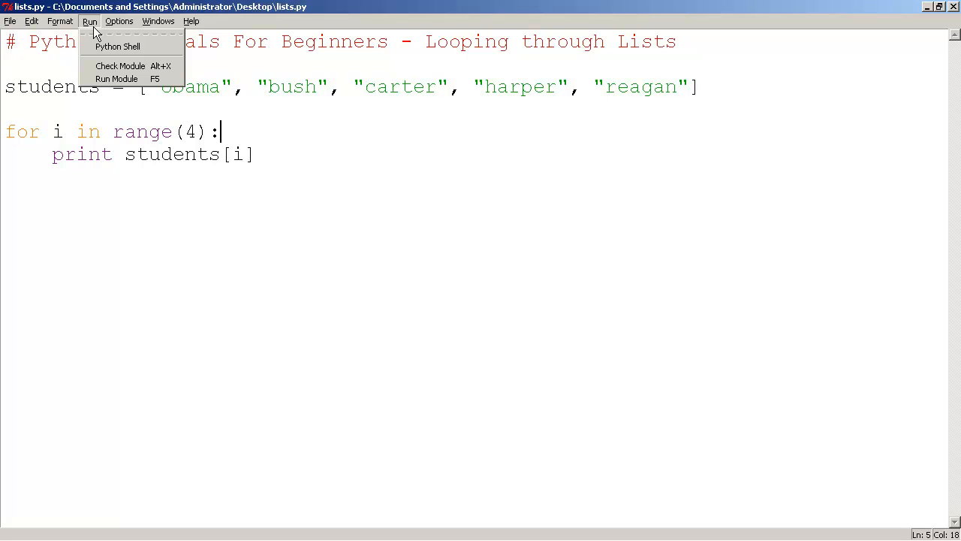
pyautogui.click(117, 46)
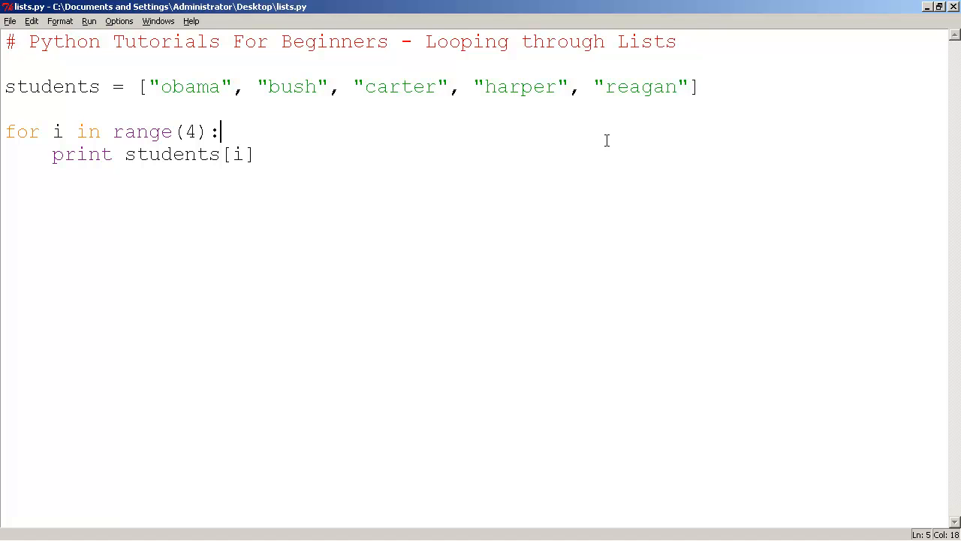
pyautogui.click(200, 87)
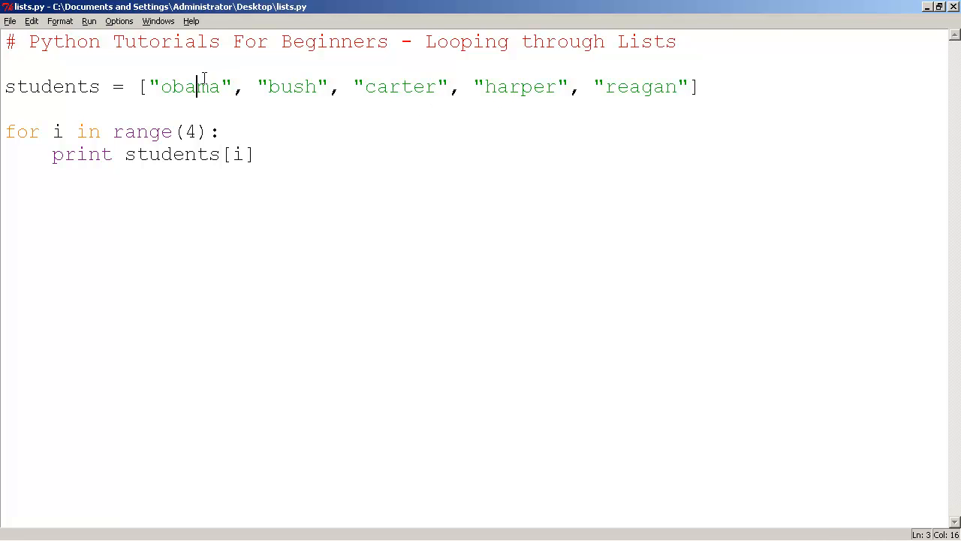
pyautogui.click(522, 86)
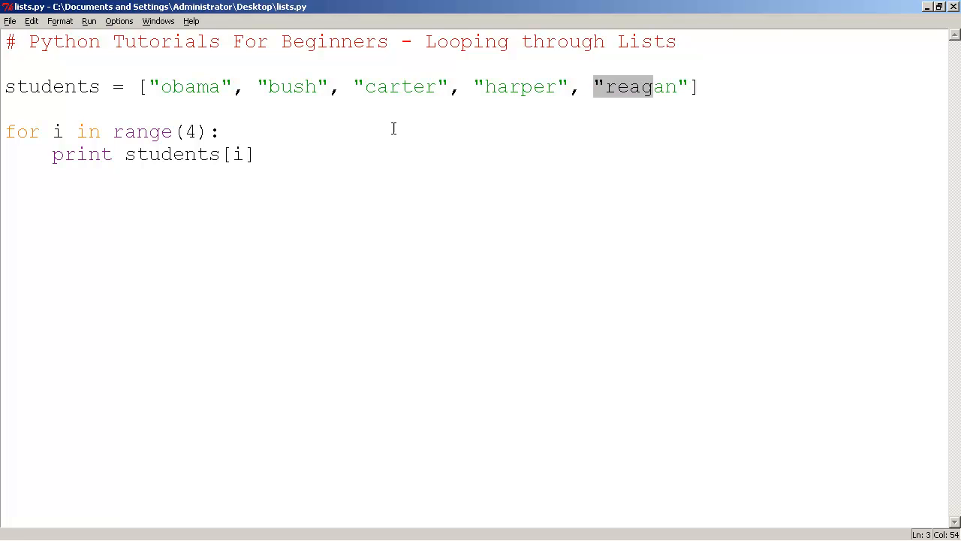
pyautogui.click(258, 153)
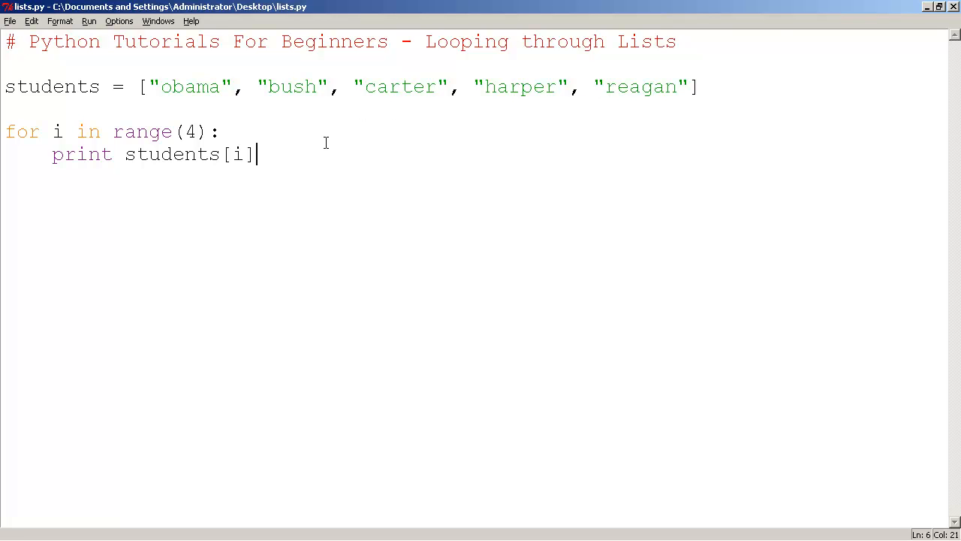
pyautogui.moveTo(211, 181)
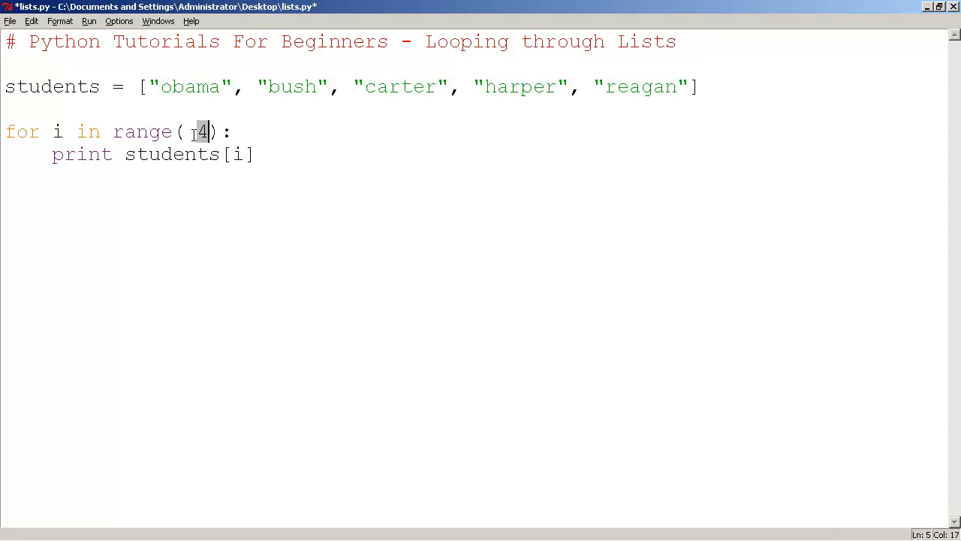
# Change the loop's range(4) to range(len(students))
pyautogui.write('len(')
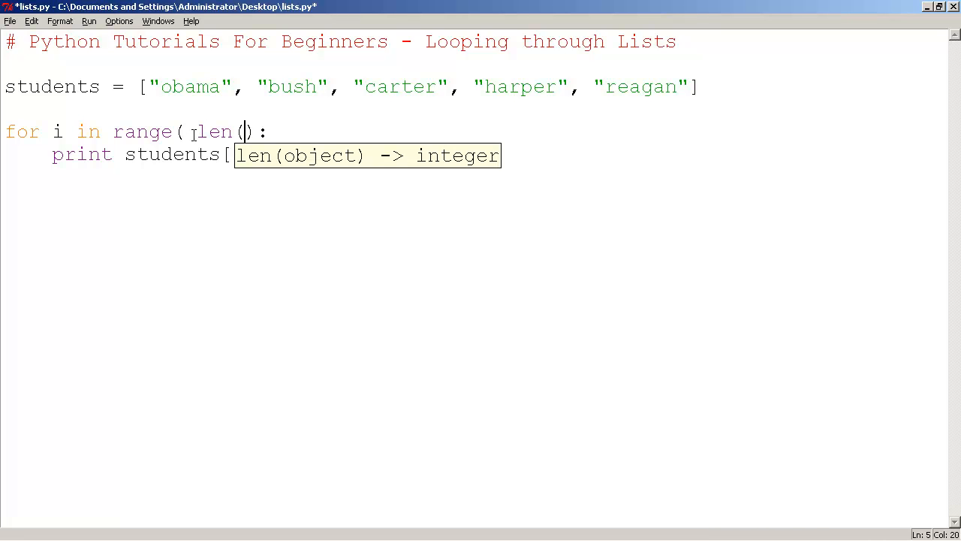
pyautogui.write('students')
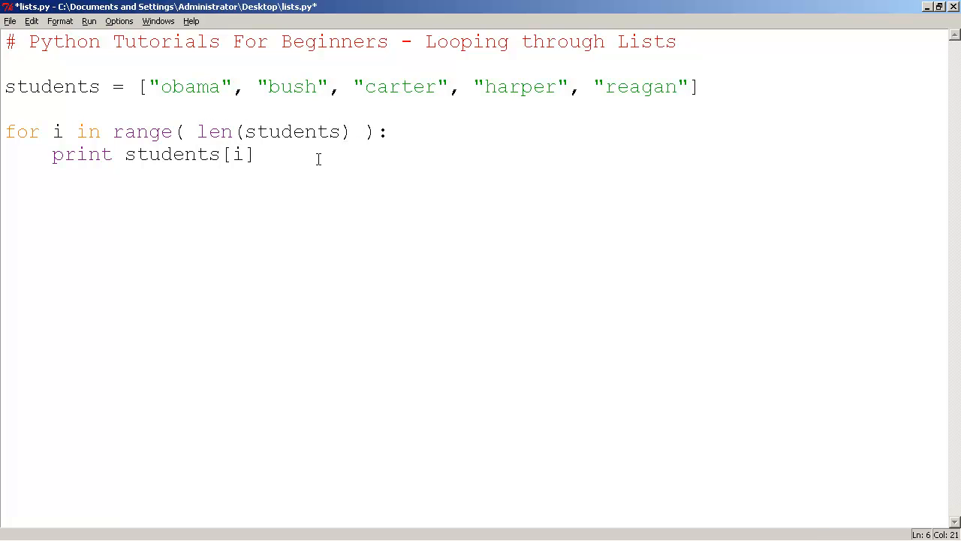
pyautogui.moveTo(198, 132)
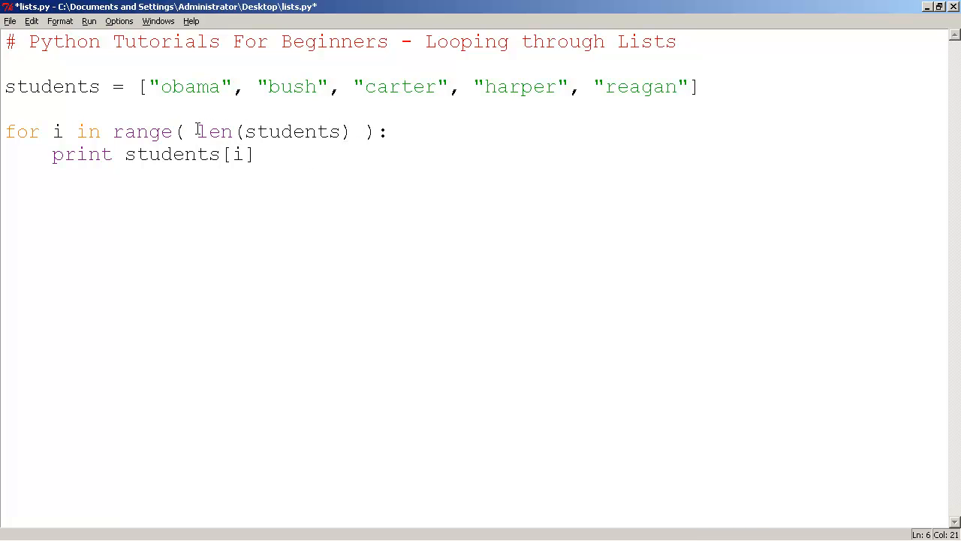
pyautogui.doubleClick(213, 131)
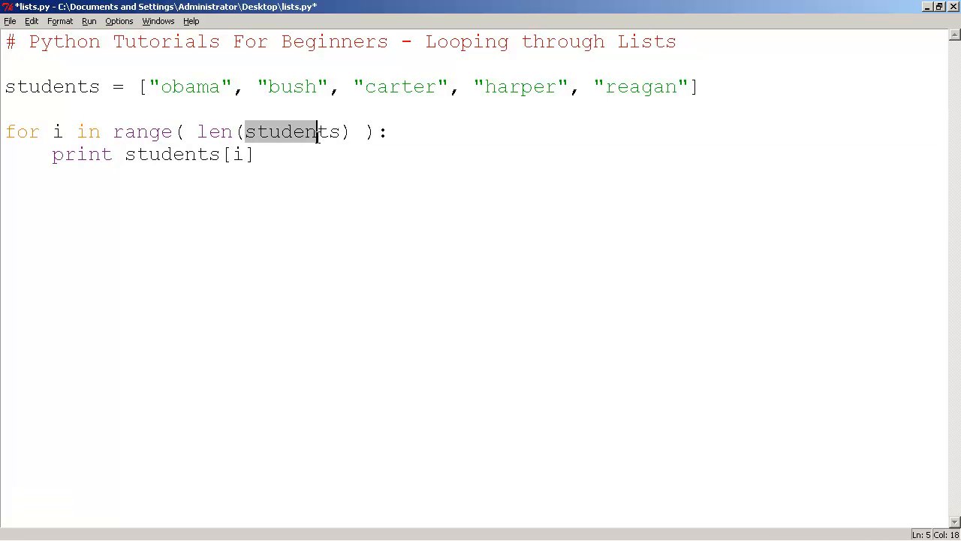
pyautogui.click(196, 86)
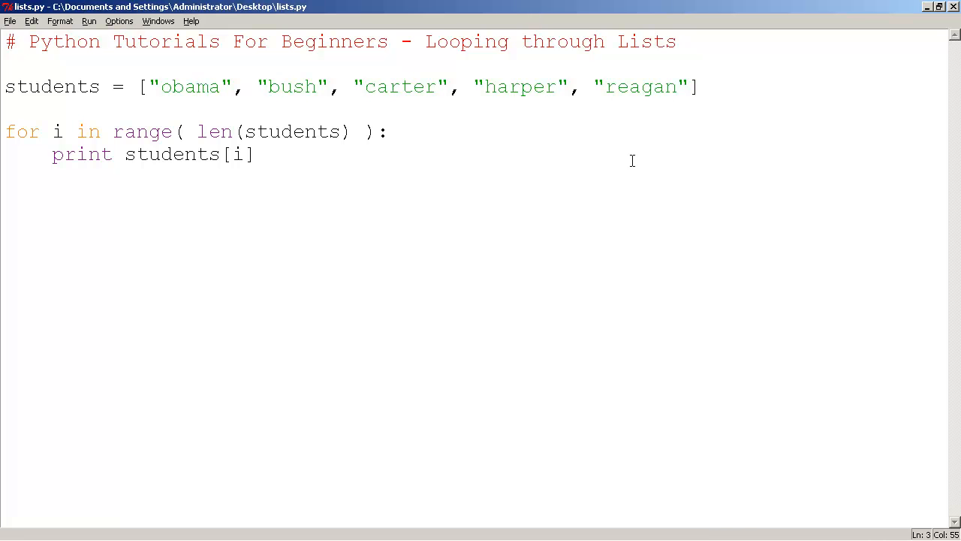
pyautogui.moveTo(356, 165)
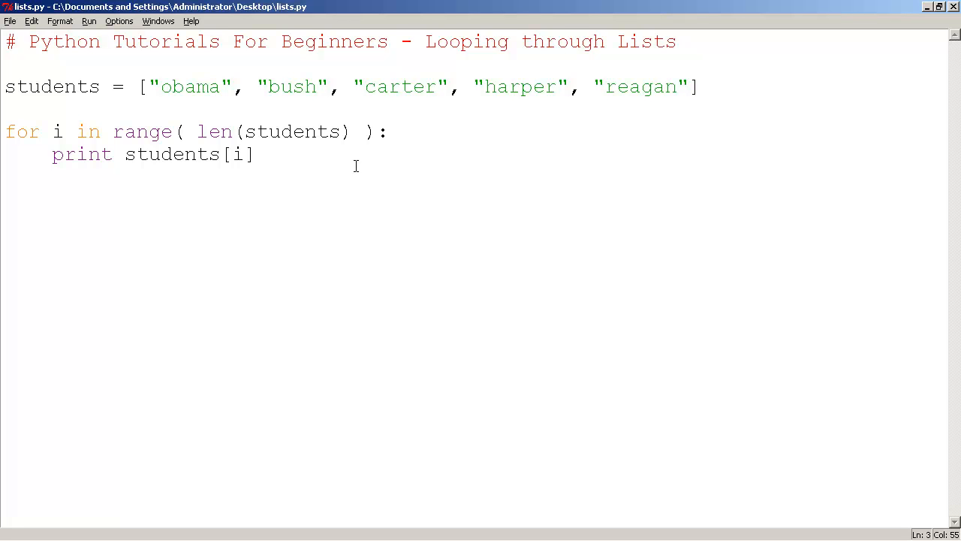
pyautogui.click(88, 20)
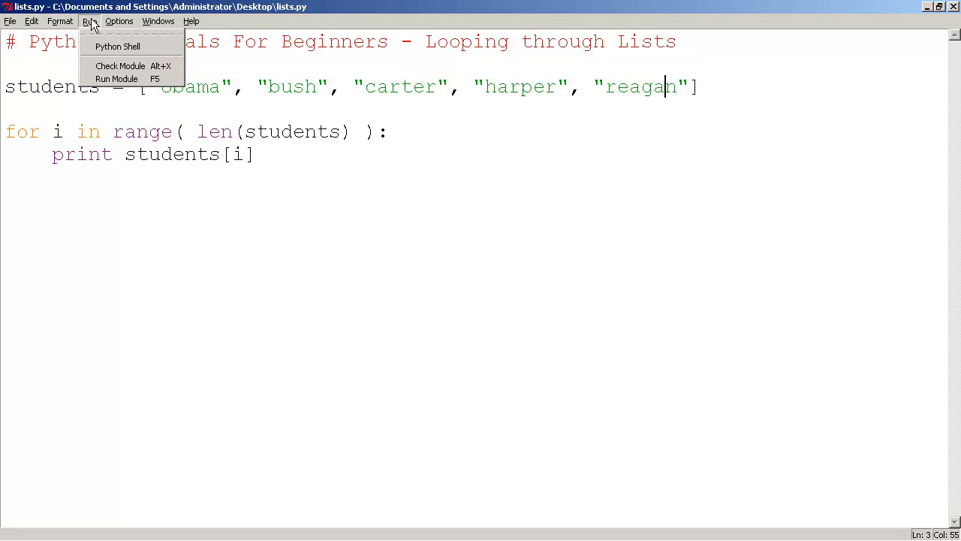
pyautogui.click(117, 78)
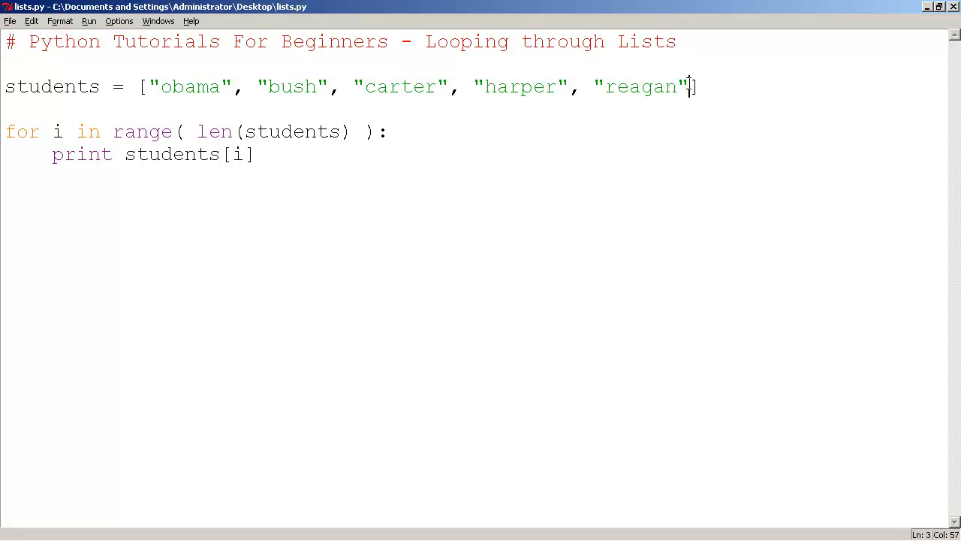
# Add "mcdonald" as the sixth name at the end of the students list
pyautogui.write(', ""')
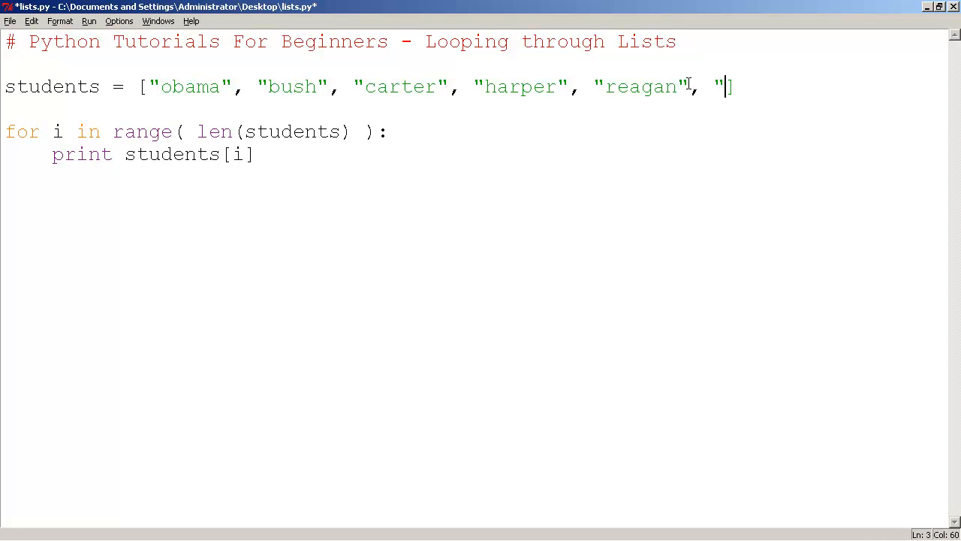
pyautogui.write('m')
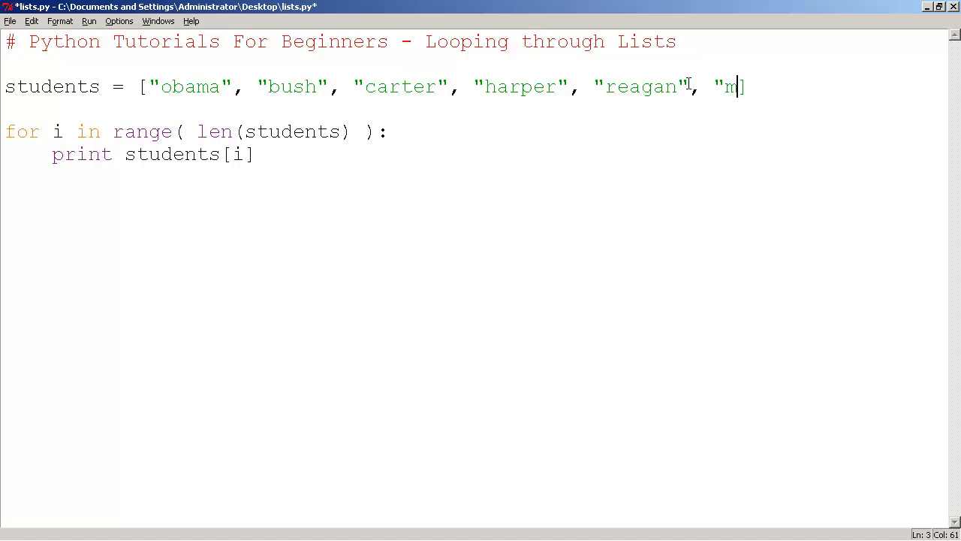
pyautogui.write('cdoa')
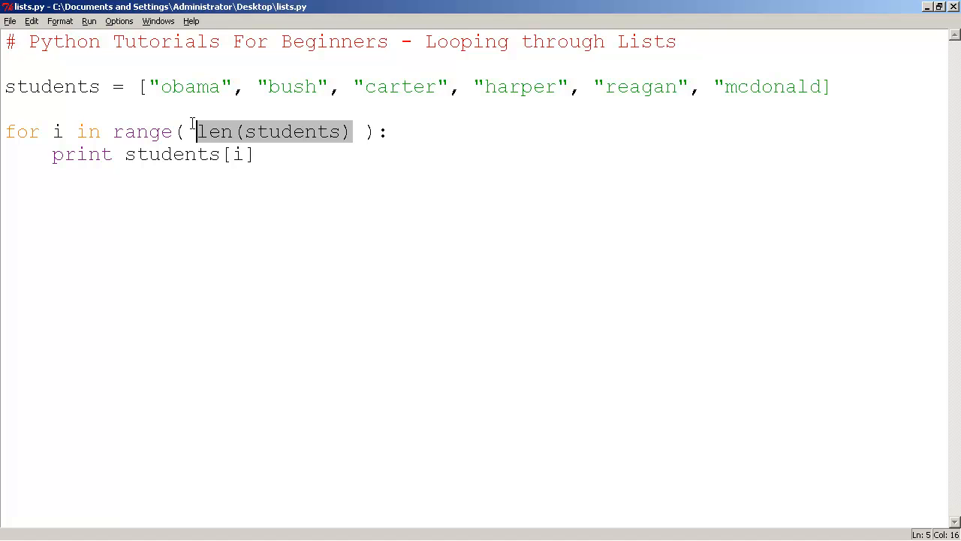
pyautogui.moveTo(210, 179)
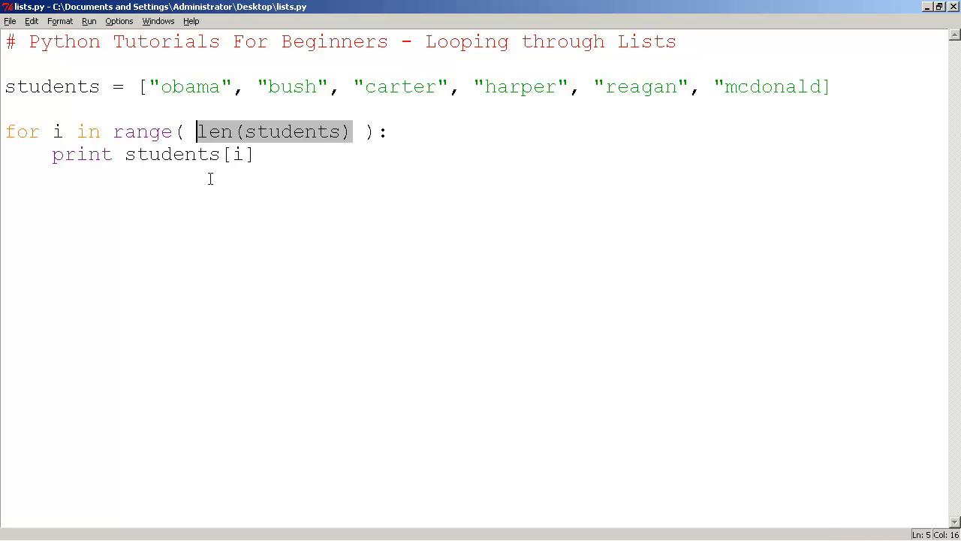
pyautogui.click(268, 348)
pyautogui.write('"')
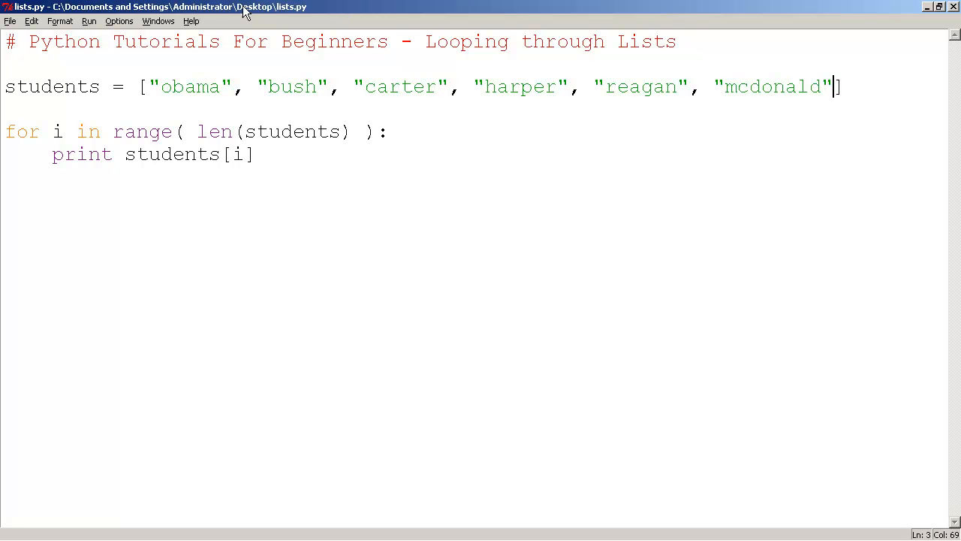
pyautogui.click(88, 20)
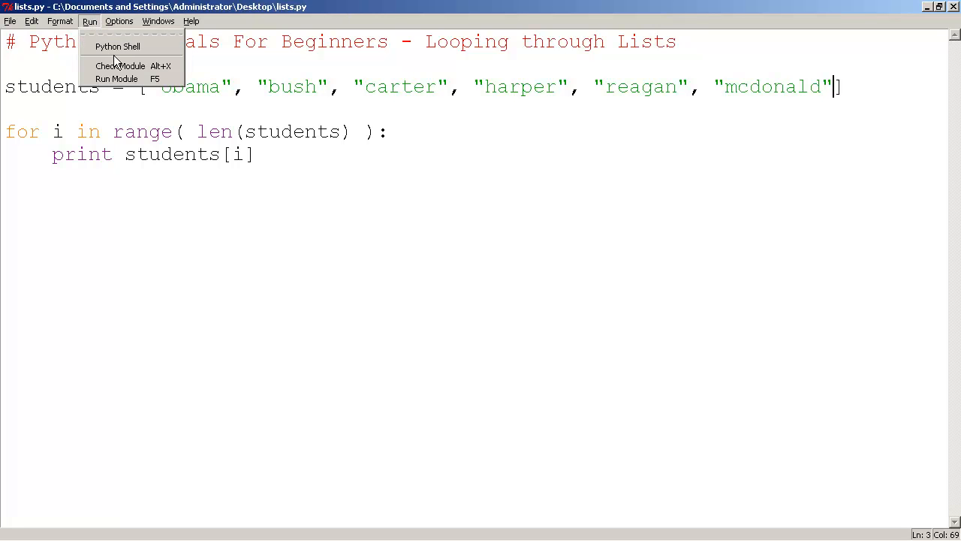
pyautogui.click(116, 79)
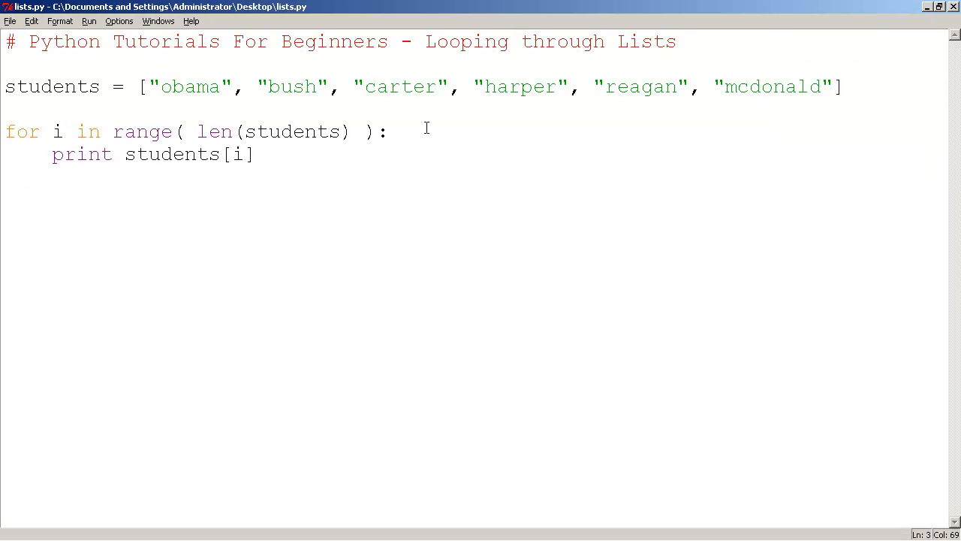
pyautogui.click(845, 86)
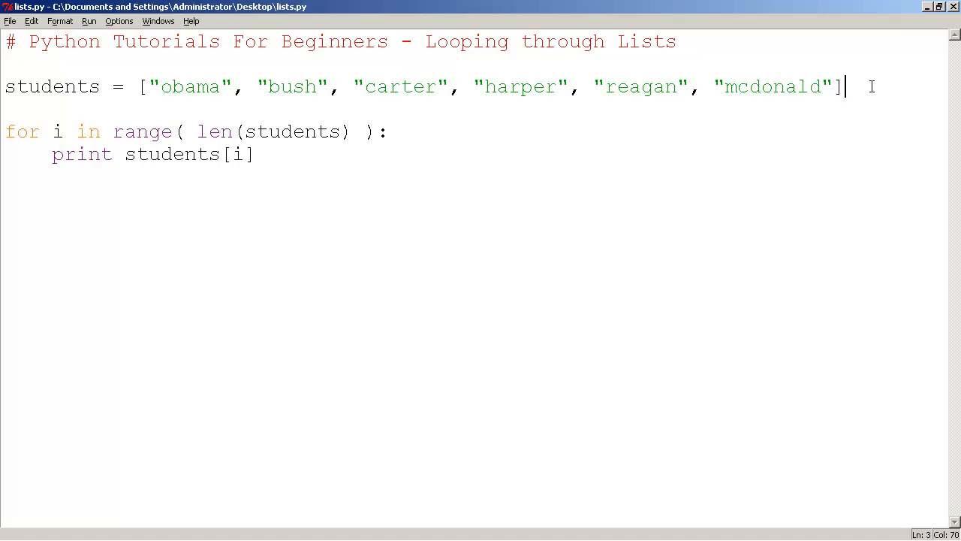
pyautogui.moveTo(747, 86)
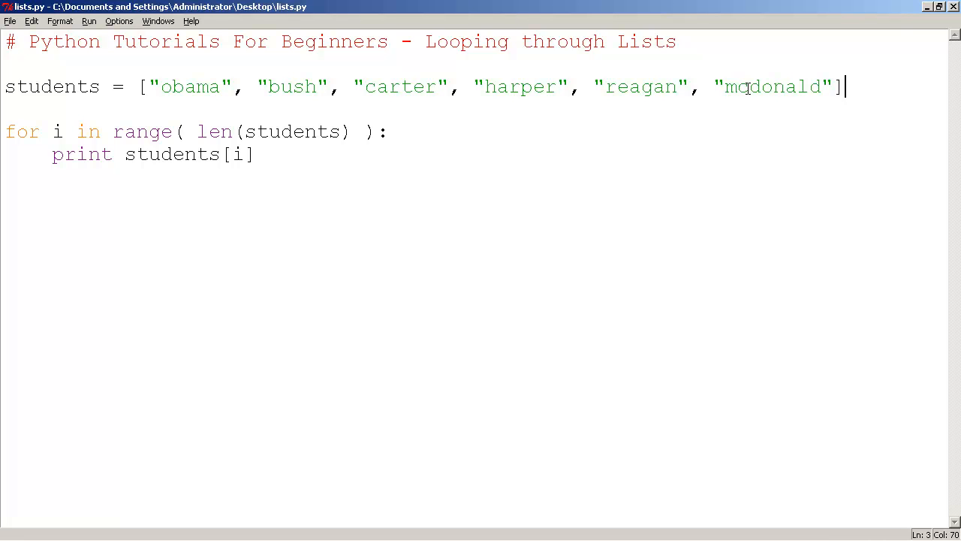